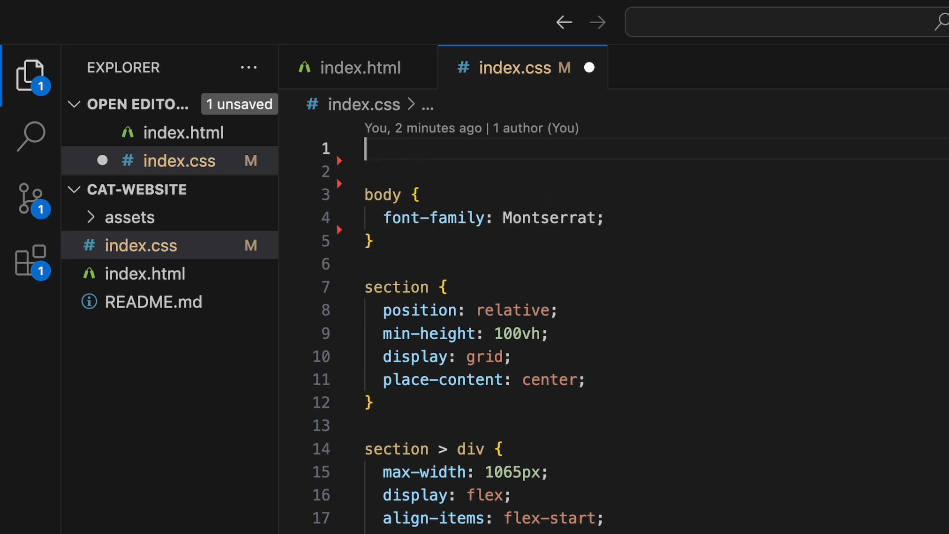
Begin index.css with a :root block holding a sample --my-variable set to a hex colour.
{"action": "type", "text": ":root {"}
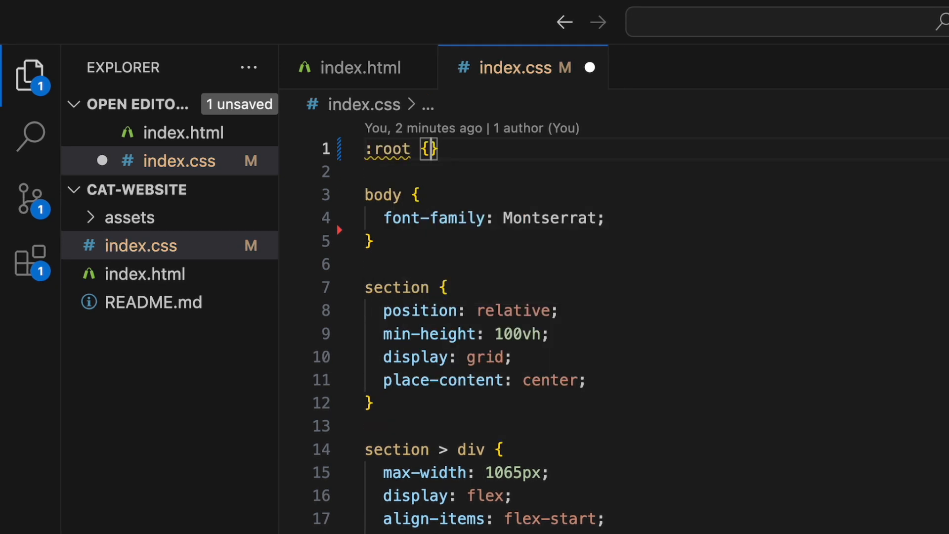
{"action": "type", "text": "--my-variable: #"}
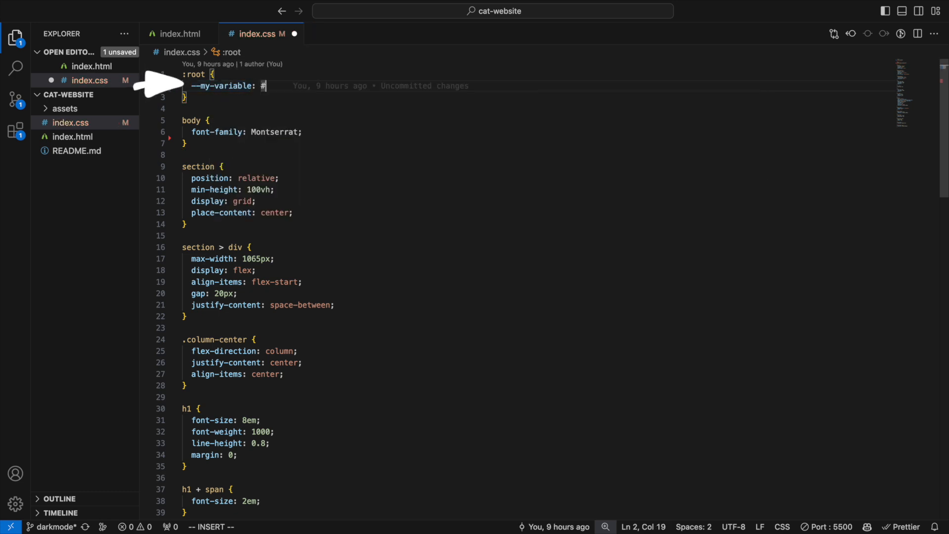
{"action": "type", "text": "ba"}
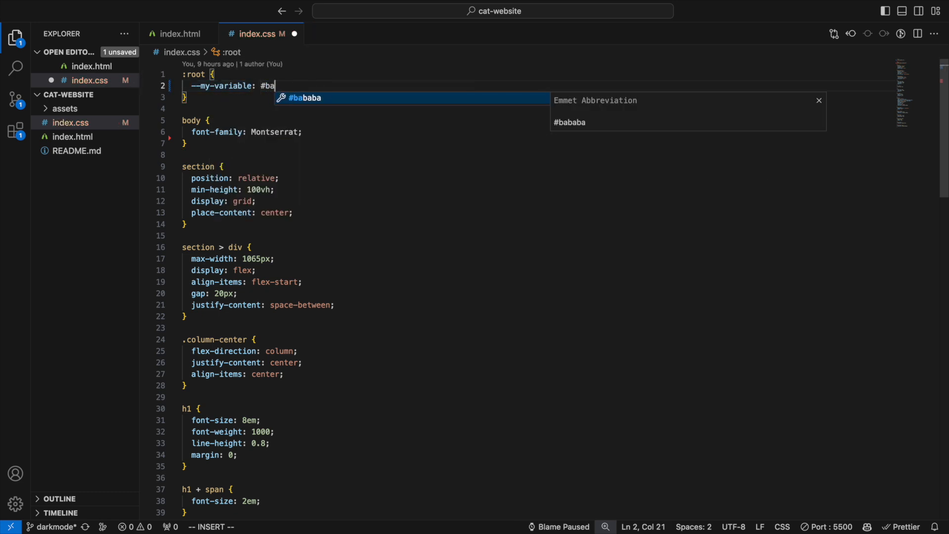
{"action": "type", "text": "dbad"}
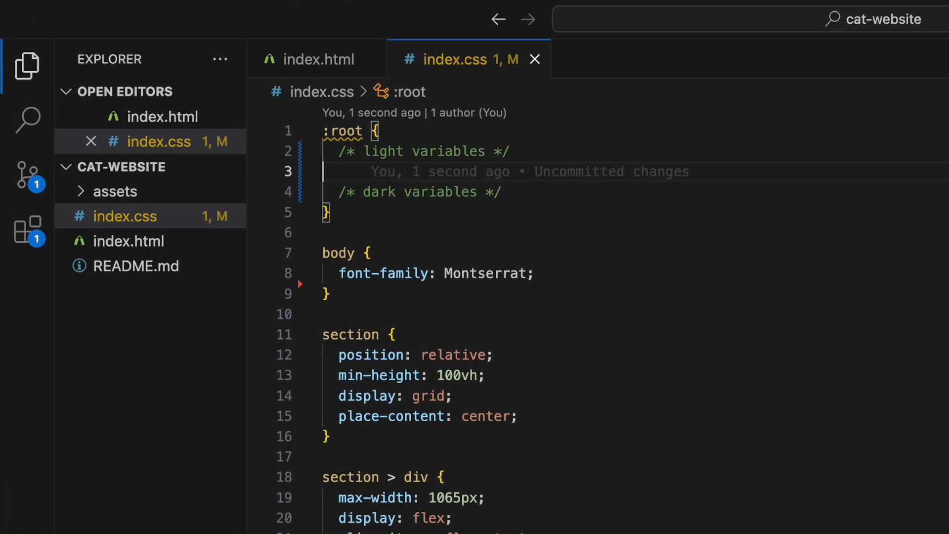
Define --text-color #131217, --text-color-dark #fff, --background-color #fff and a button colour #ffae03 in :root.
{"action": "type", "text": "--text-color: #131217;"}
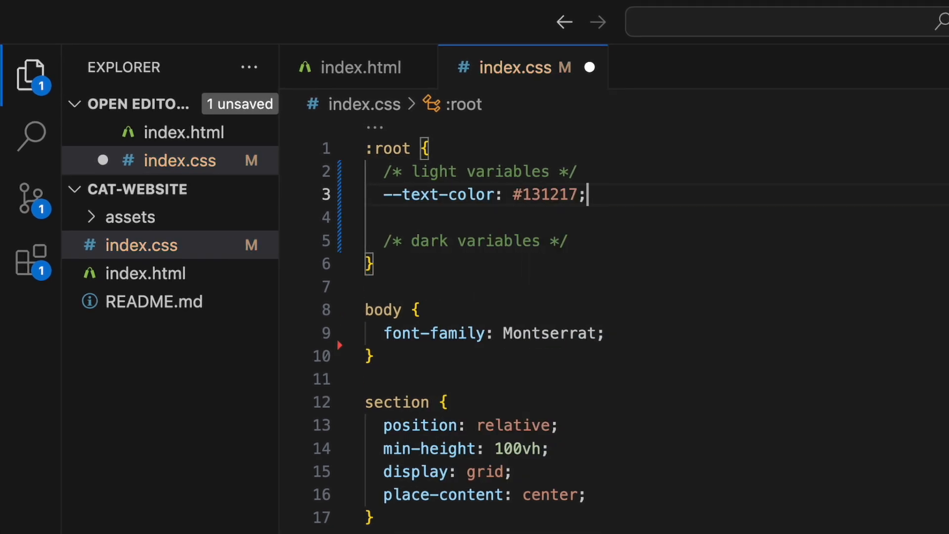
{"action": "type", "text": "--text-color-dark: #fff;"}
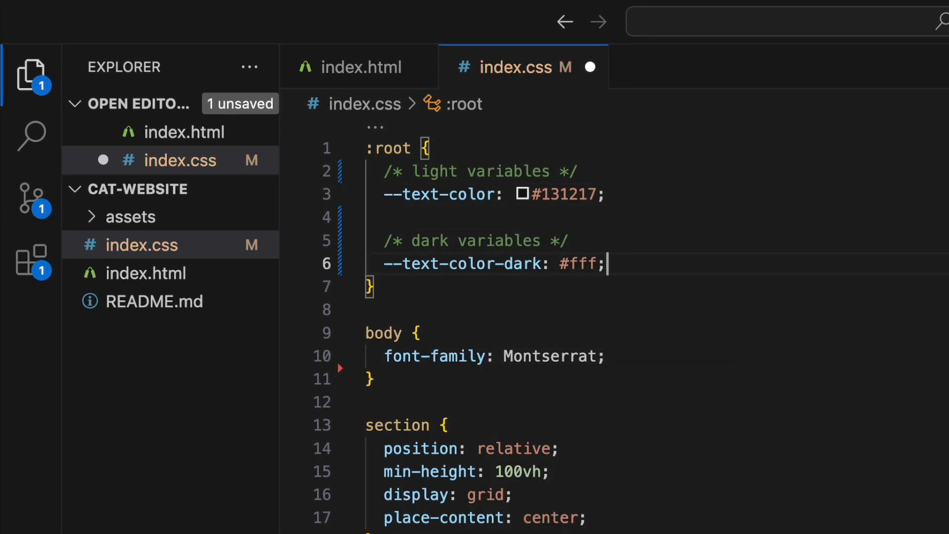
{"action": "key", "text": "Enter"}
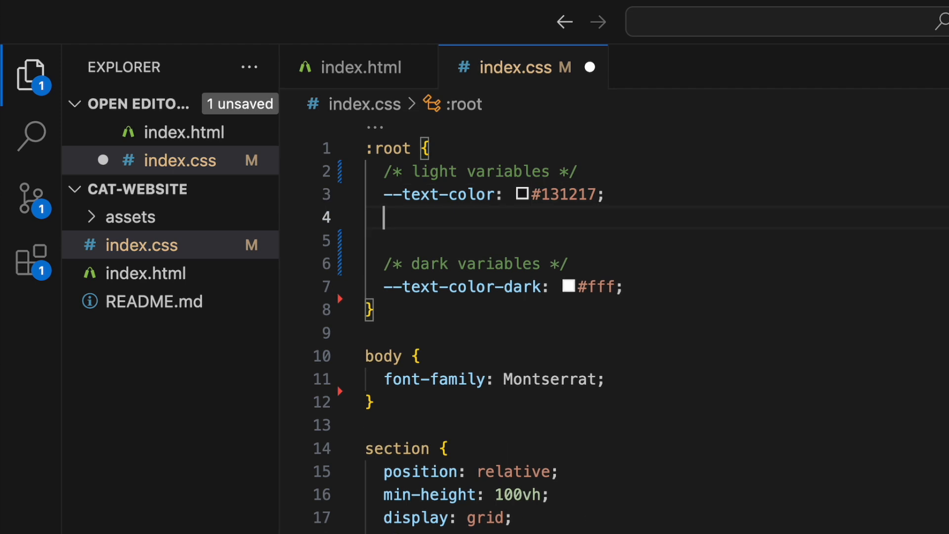
{"action": "type", "text": "--background-"}
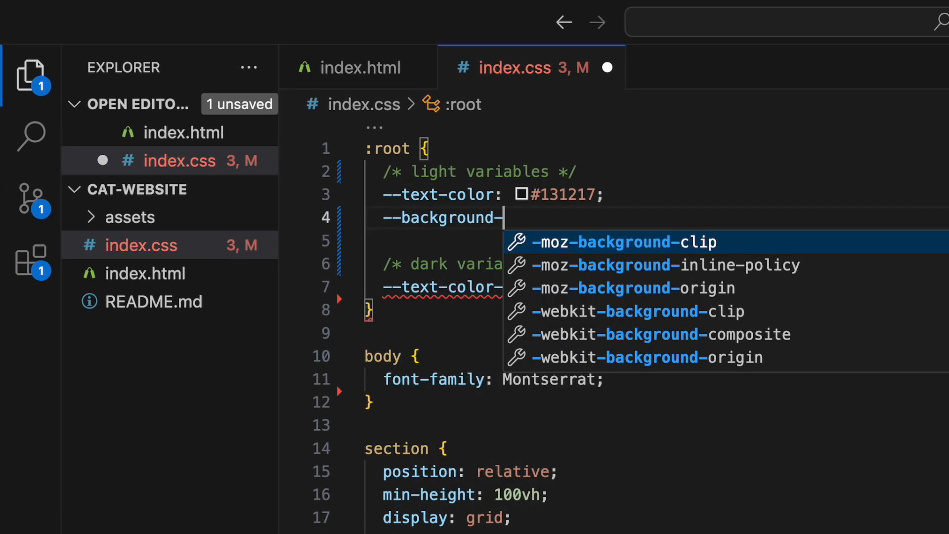
{"action": "type", "text": "-color: #fff;"}
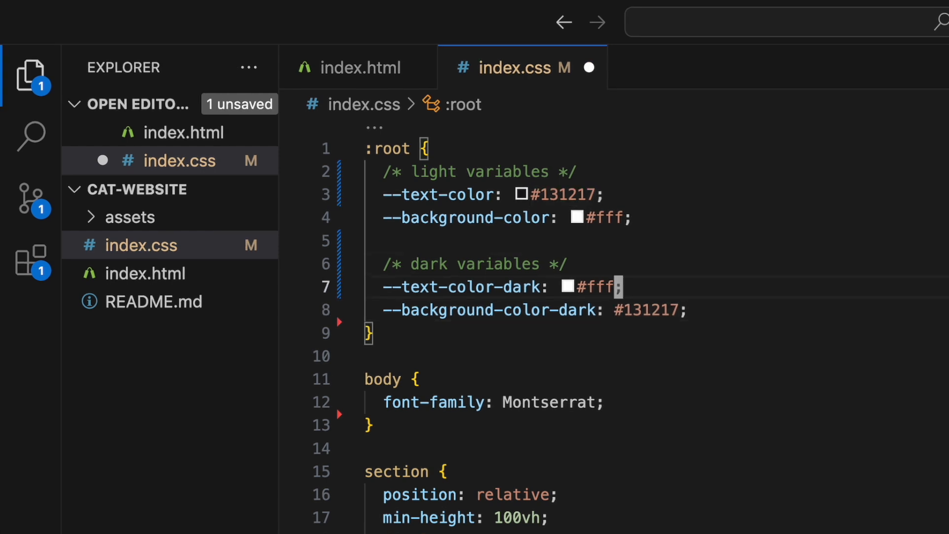
{"action": "type", "text": "--button-bg-color: #"}
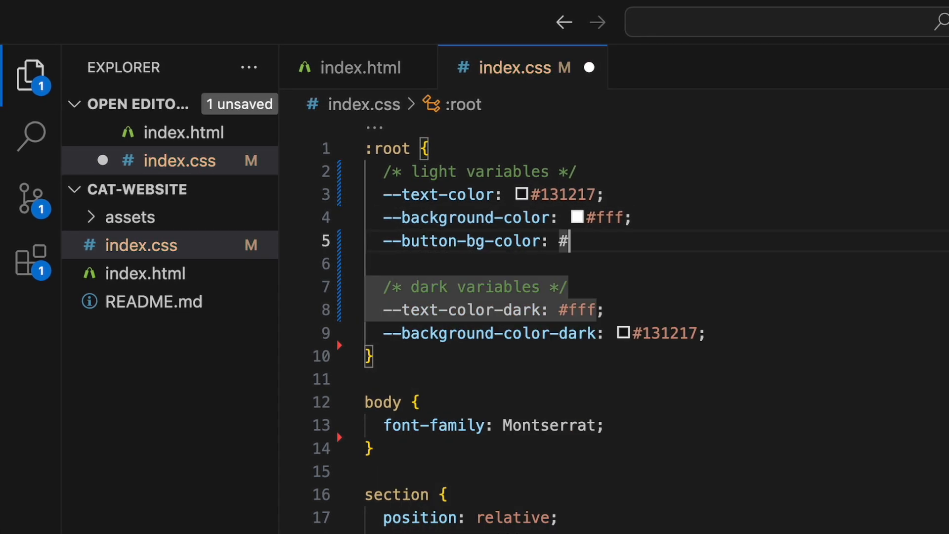
{"action": "type", "text": "ffae03;"}
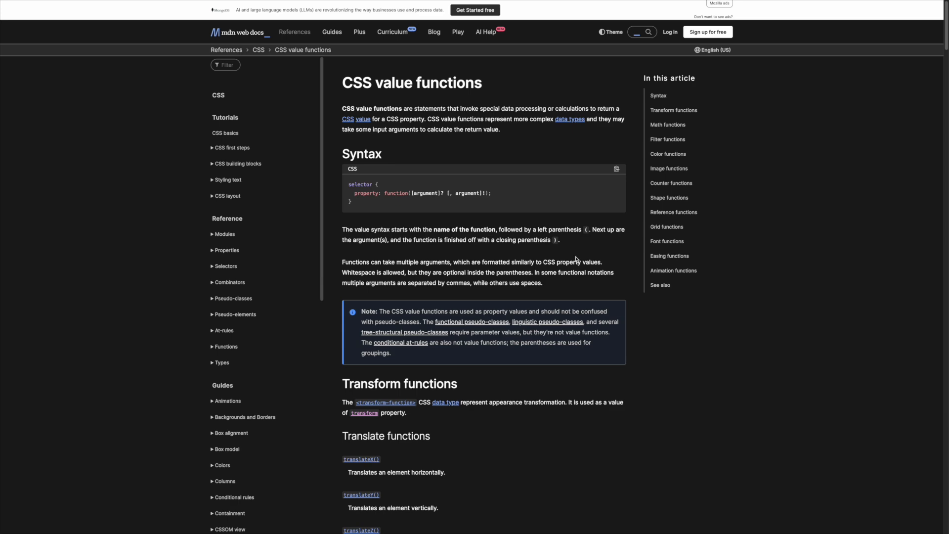
Review the MDN var() syntax and note the var(--my-color) usage pattern.
{"action": "scroll", "scroll_direction": "down", "scroll_amount": 3}
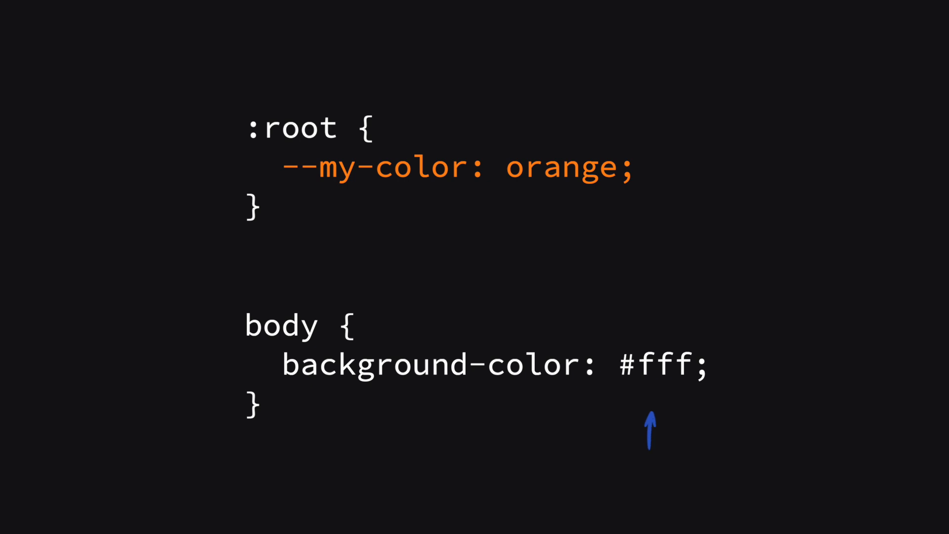
{"action": "type", "text": "var(--my-color)"}
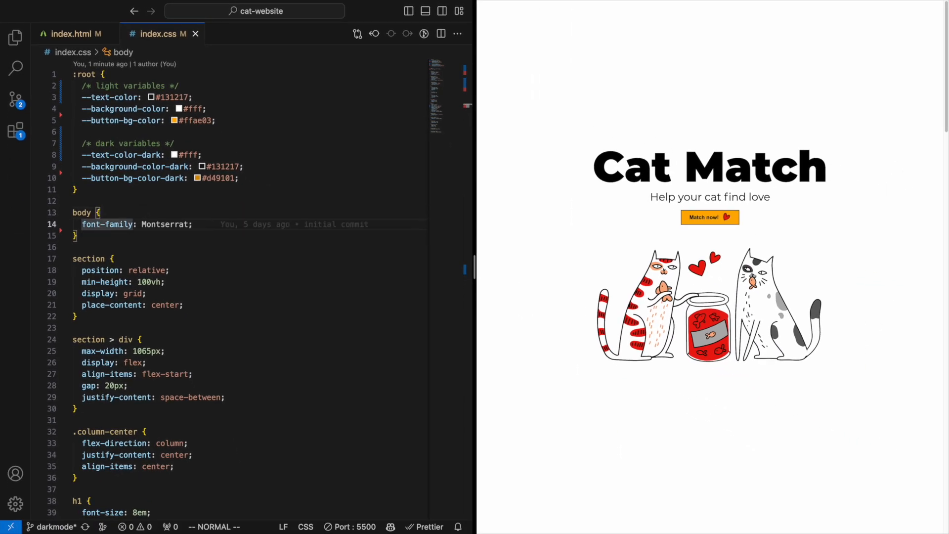
Make the body rule use var(--background-color) and var(--text-color).
{"action": "type", "text": "background-color: var(--background-color);"}
{"action": "type", "text": "color: var(--text-color);"}
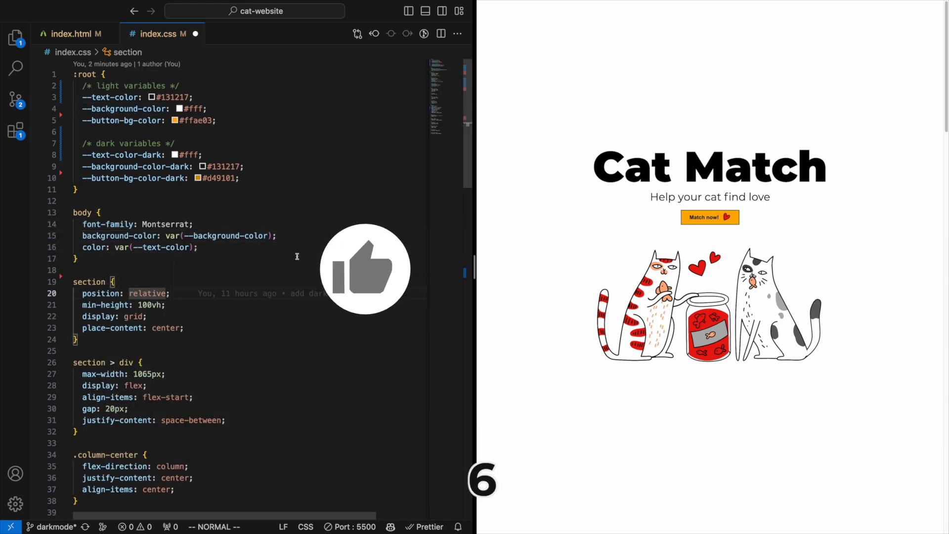
{"action": "scroll", "scroll_direction": "down", "scroll_amount": 3}
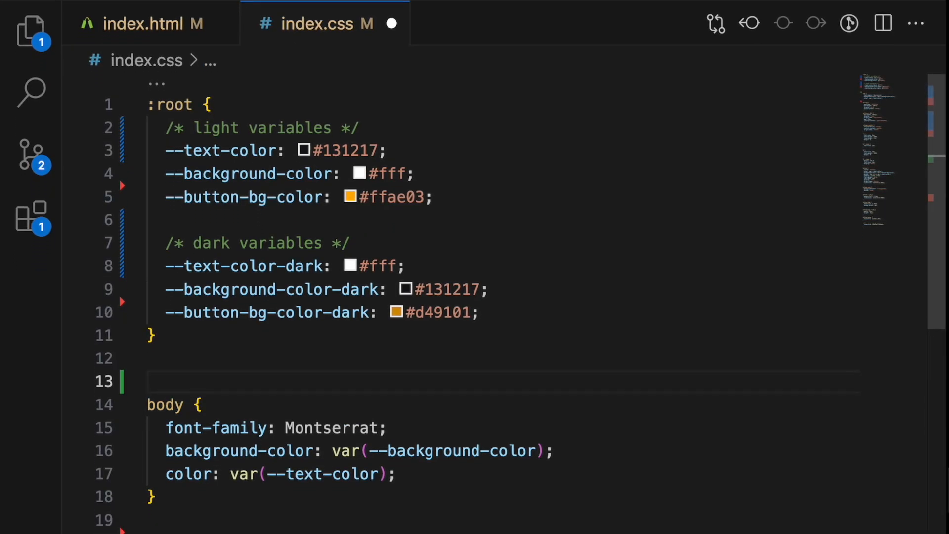
Add a .dark-mode rule mapping text, background and button colours to their -dark variables.
{"action": "type", "text": ".dark"}
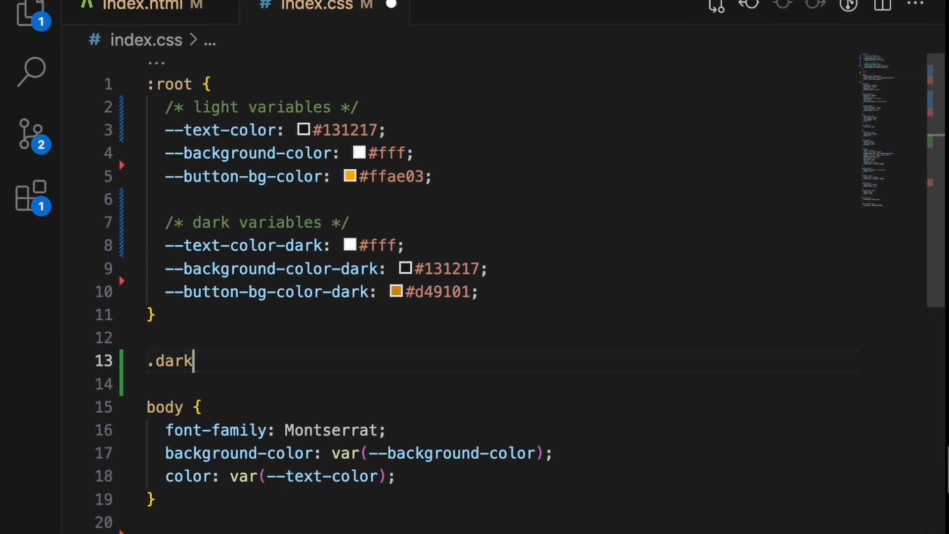
{"action": "type", "text": "-mode {"}
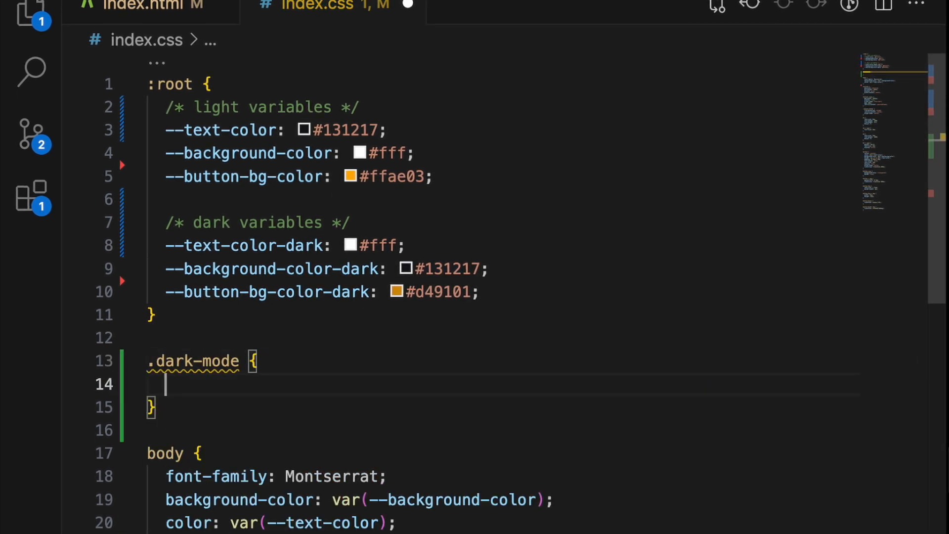
{"action": "type", "text": "--text-color: var(--text-color-dark);"}
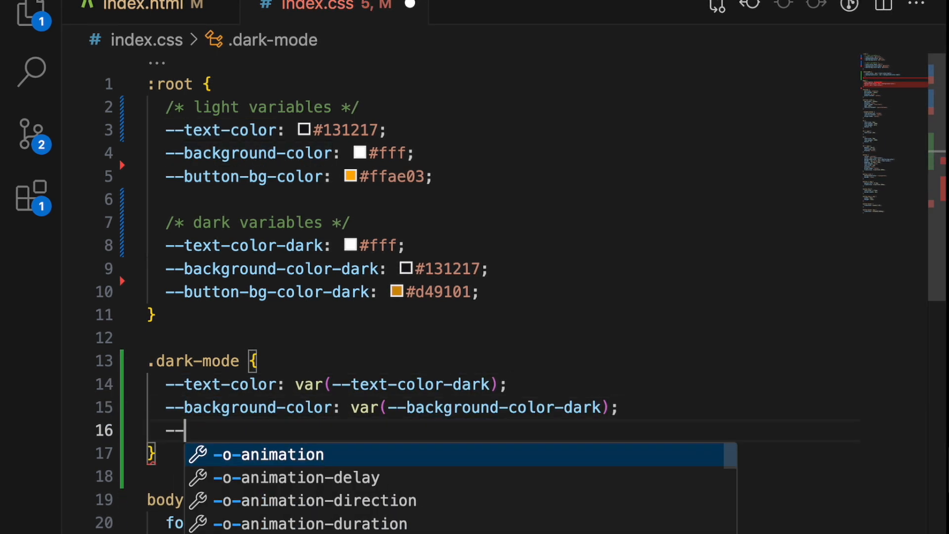
{"action": "type", "text": "--button-bg-color: var(--button-bg-color-dark);"}
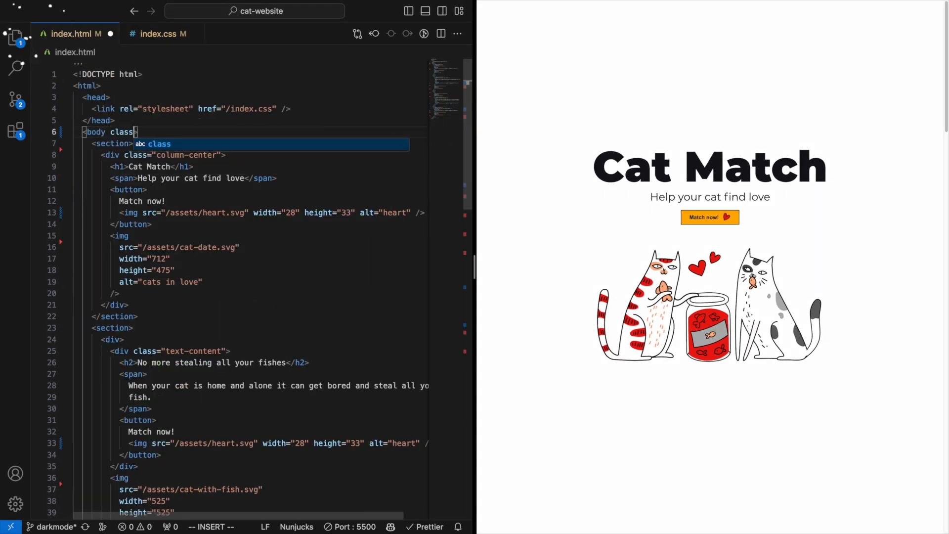
Give body class="dark-mode" in index.html and start class attributes for light and dark images.
{"action": "type", "text": "\"dark-mode\">"}
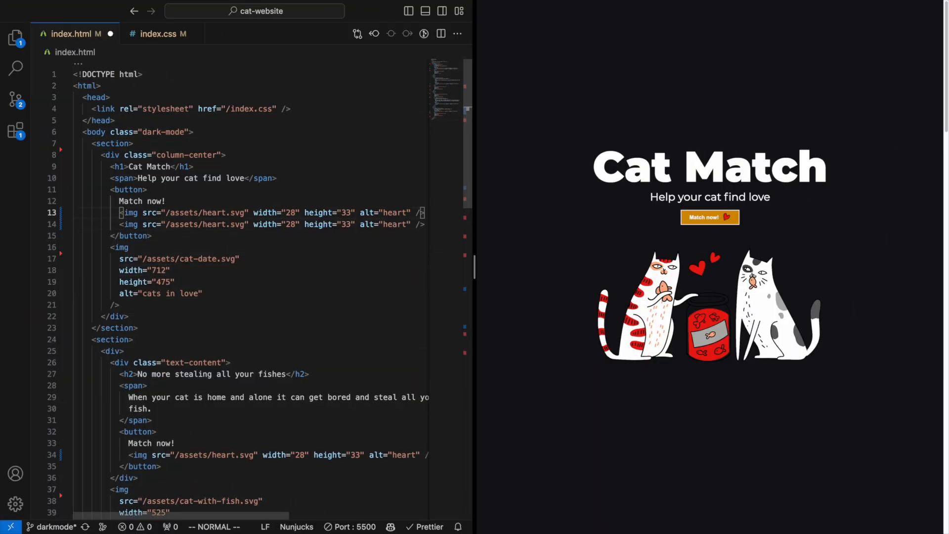
{"action": "type", "text": "class=\"\""}
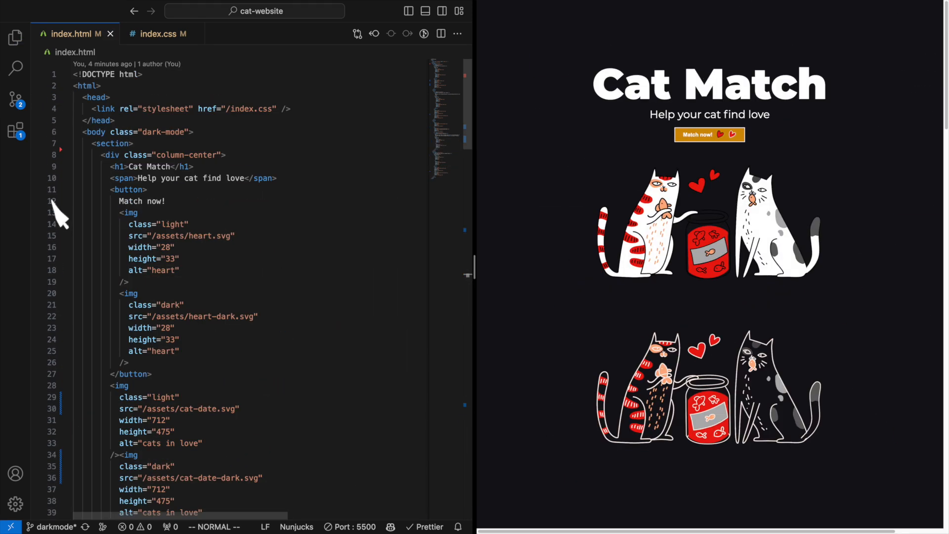
Add img.dark display rules so dark images hide by default and show under .dark-mode.
{"action": "left_click", "coordinate": [161, 33]}
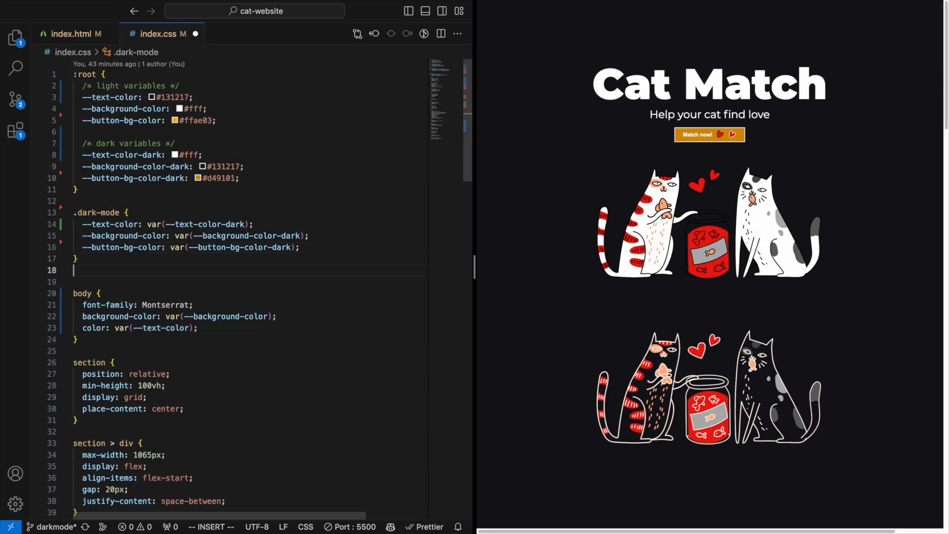
{"action": "type", "text": "img.dark {"}
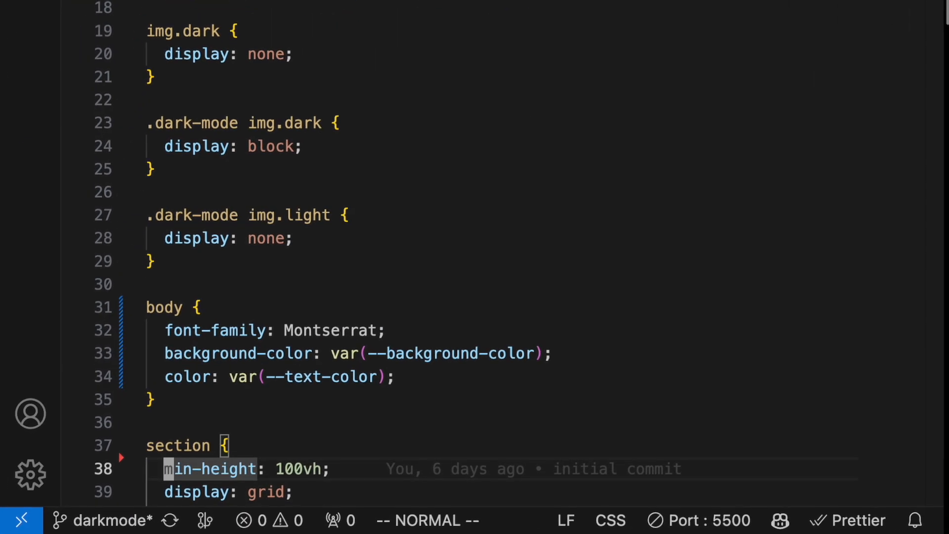
Set section to position: relative and start a .dark-mode-toggle rule.
{"action": "type", "text": "position: relative;"}
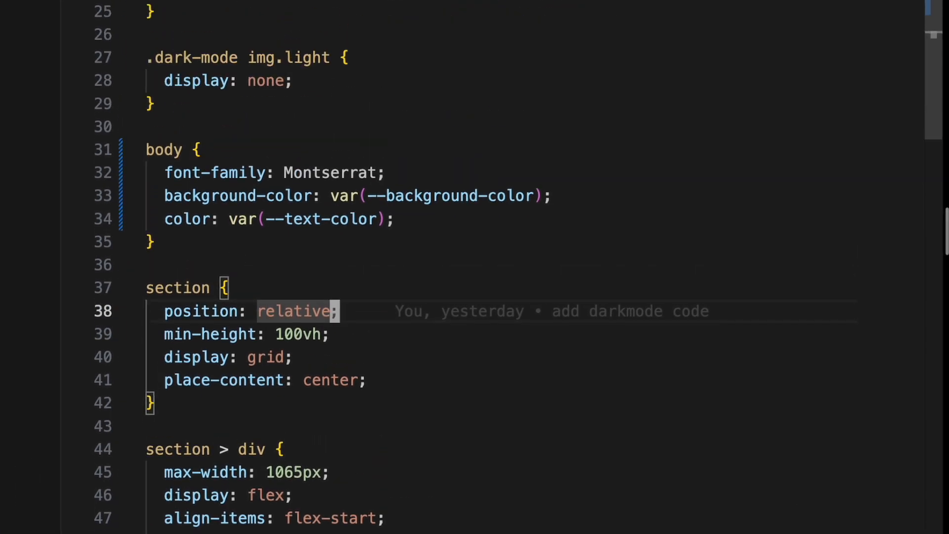
{"action": "type", "text": ".dark-mode-toggle\">"}
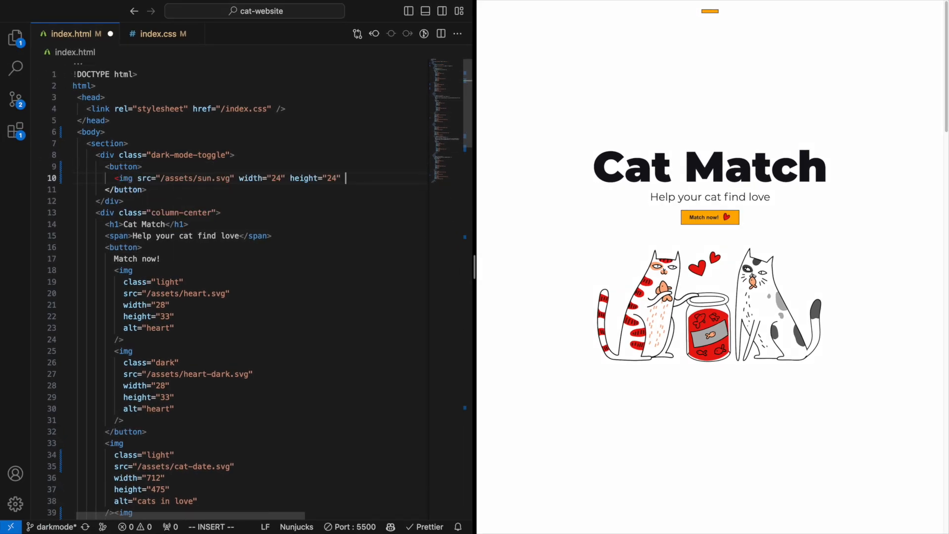
Add a moon.svg image to the toggle button and an onclick calling document.body.classList.toggle.
{"action": "type", "text": "<img src=\"/assets/moon.svg\" width=\"24\" height=\"24\" alt=\"darkm"}
{"action": "type", "text": "onclick=\"\">"}
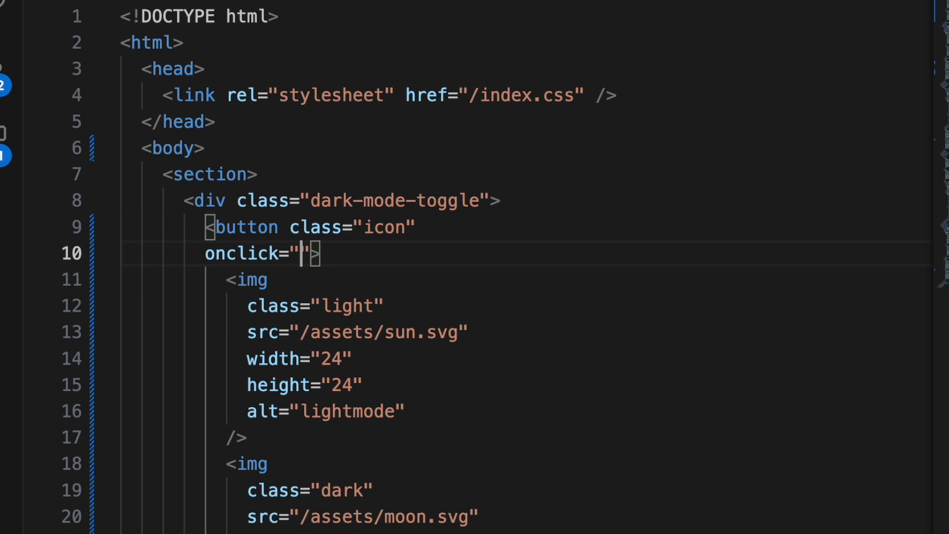
{"action": "type", "text": "document.body.classList.toggle"}
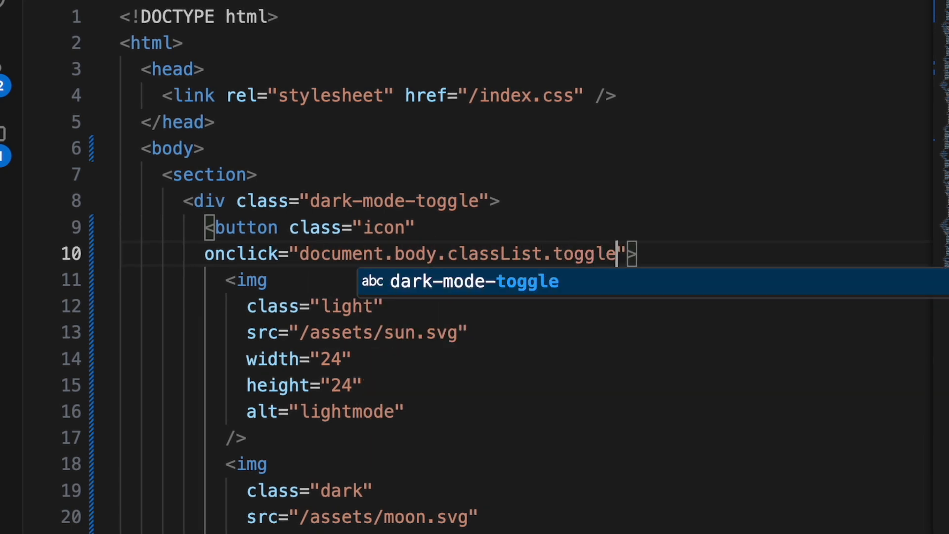